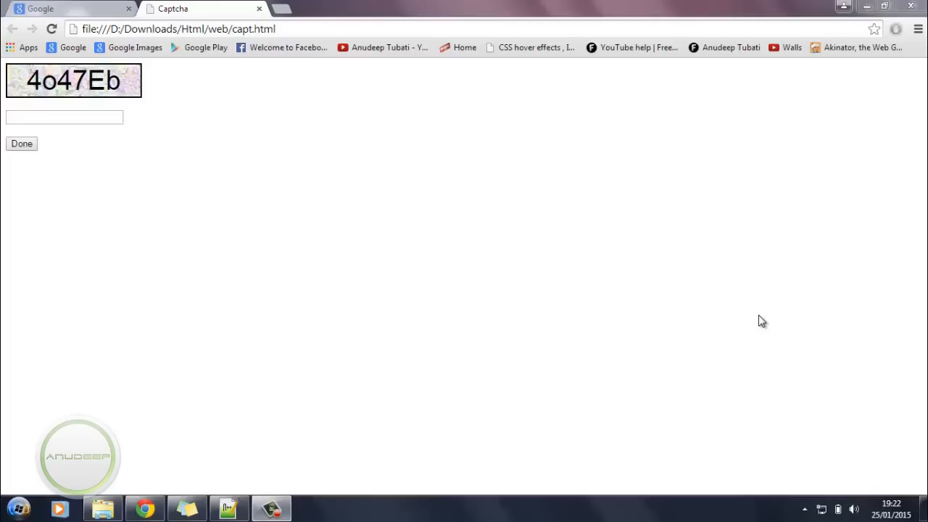
pyautogui.moveTo(420, 188)
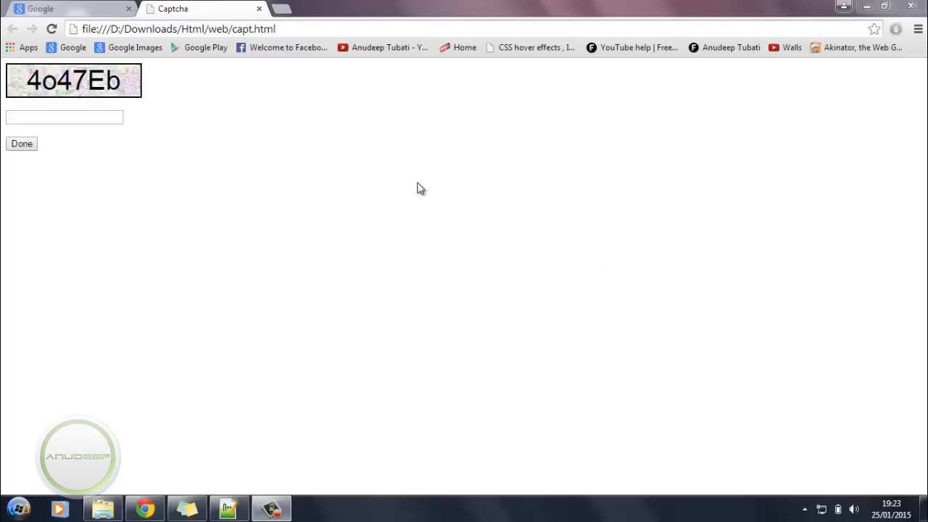
pyautogui.moveTo(105, 77)
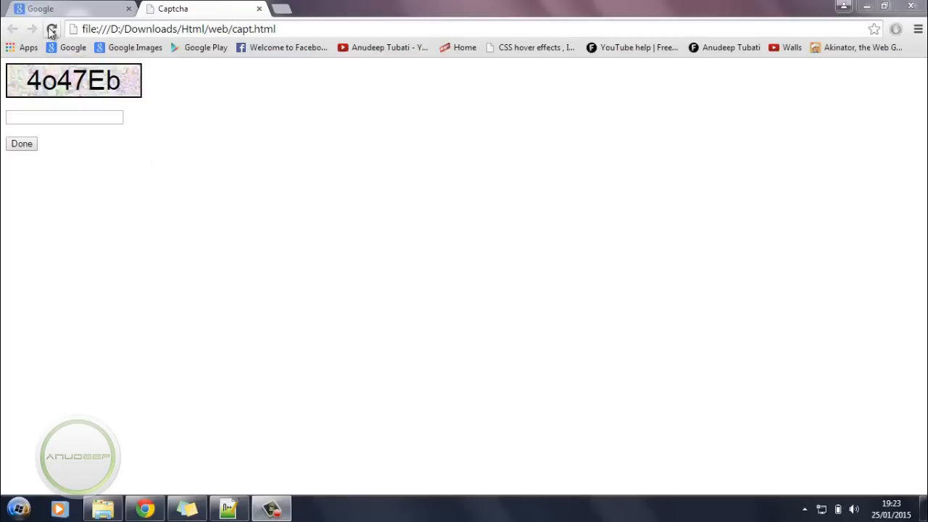
# Reload the captcha page twice for a new code and enter 'vCPHiC'.
pyautogui.click(51, 29)
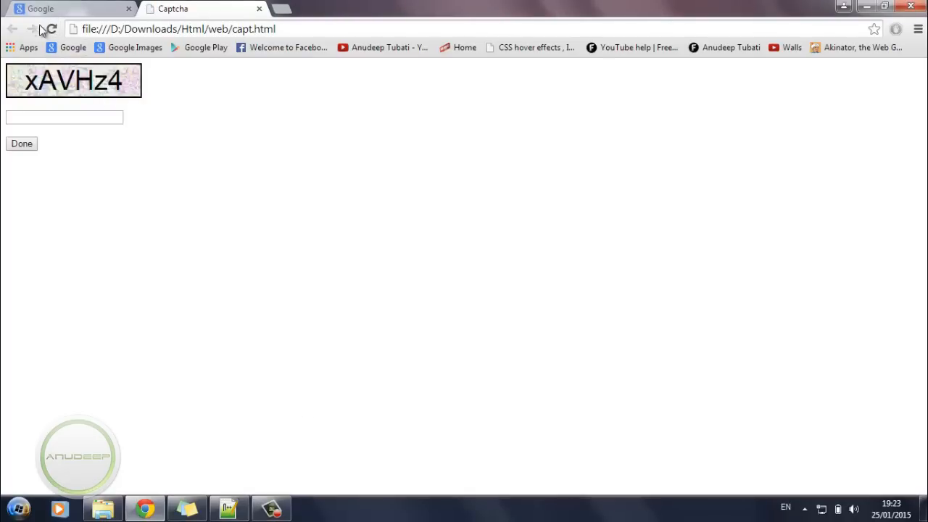
pyautogui.click(51, 29)
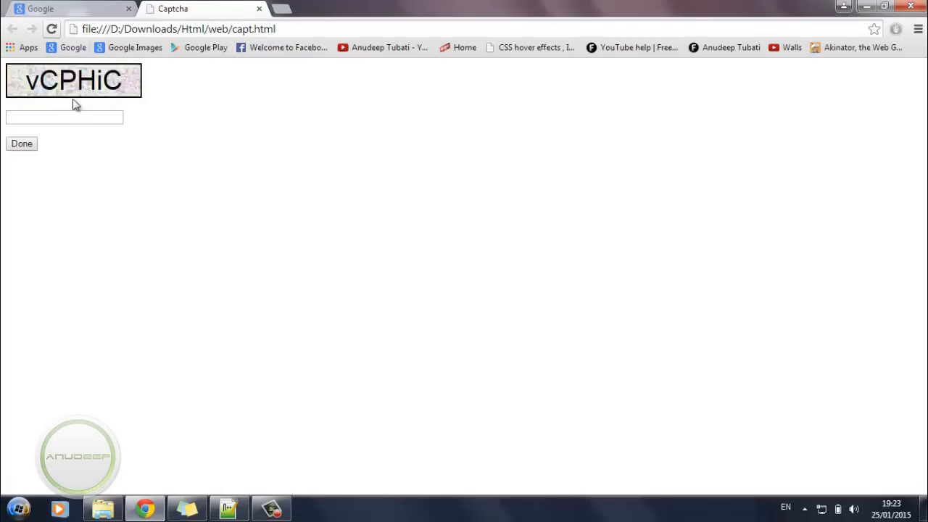
pyautogui.write('v')
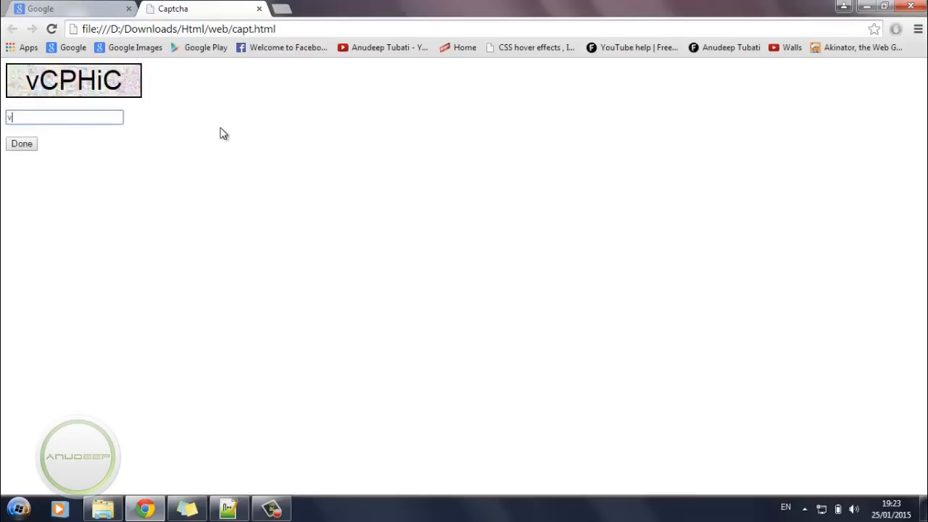
pyautogui.write('CPH')
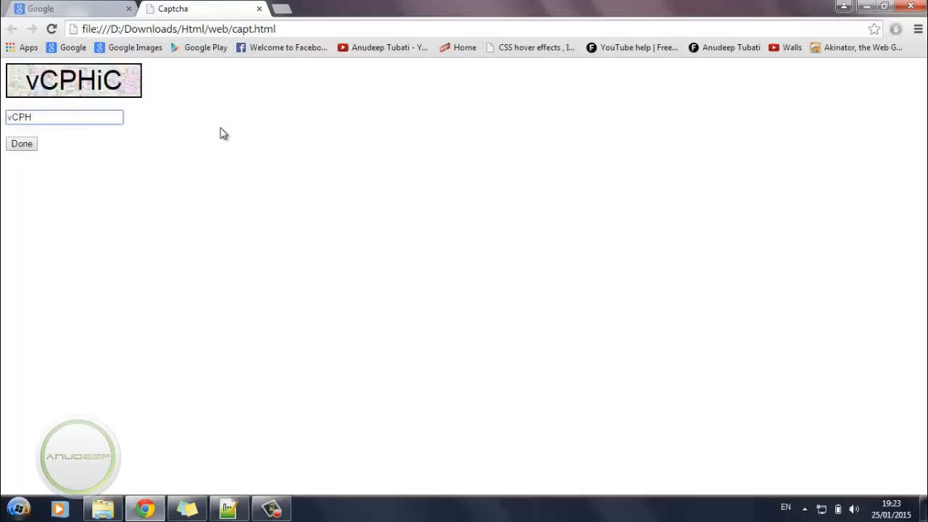
pyautogui.write('iC')
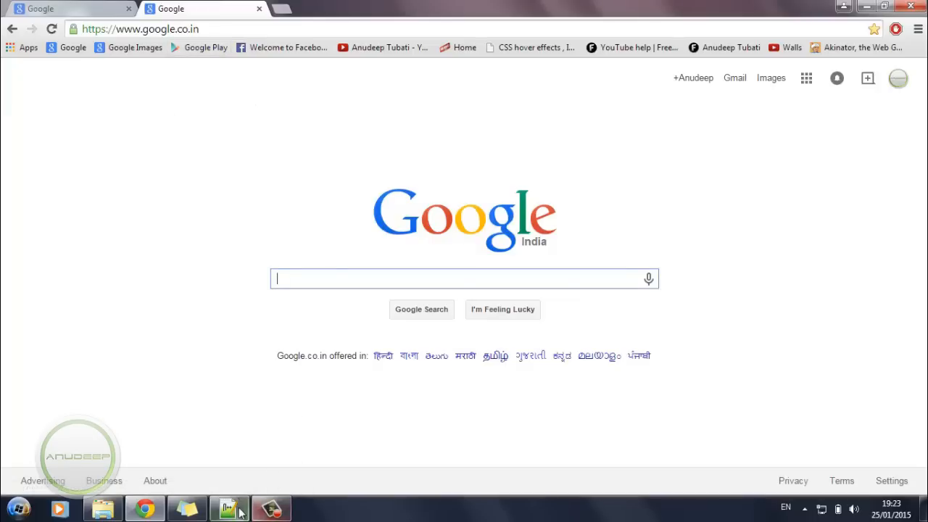
# Compare capt.html's six-character captcha script with the Chrome captcha page.
pyautogui.click(229, 507)
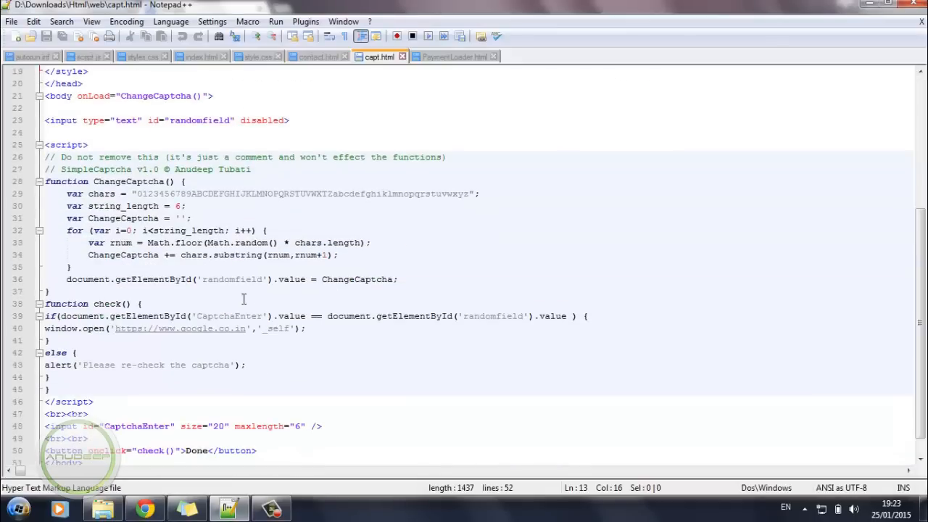
pyautogui.moveTo(118, 332)
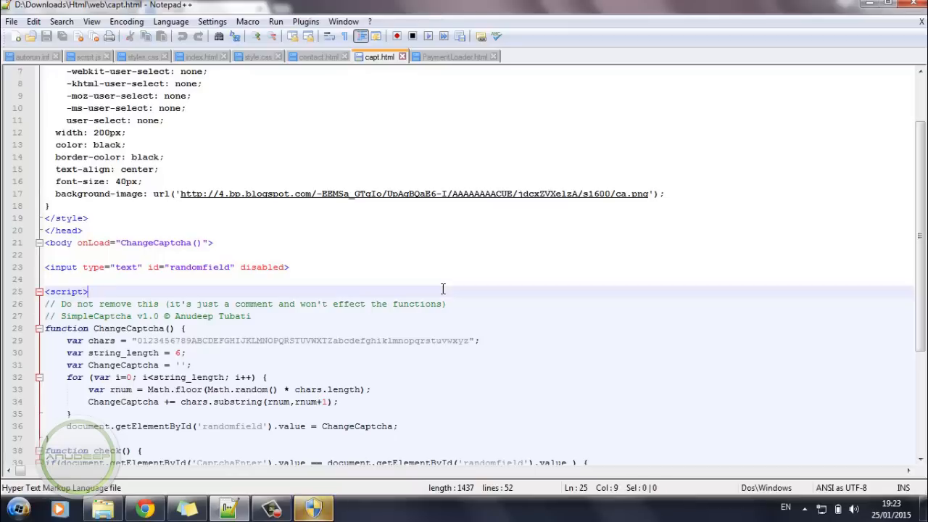
pyautogui.click(144, 508)
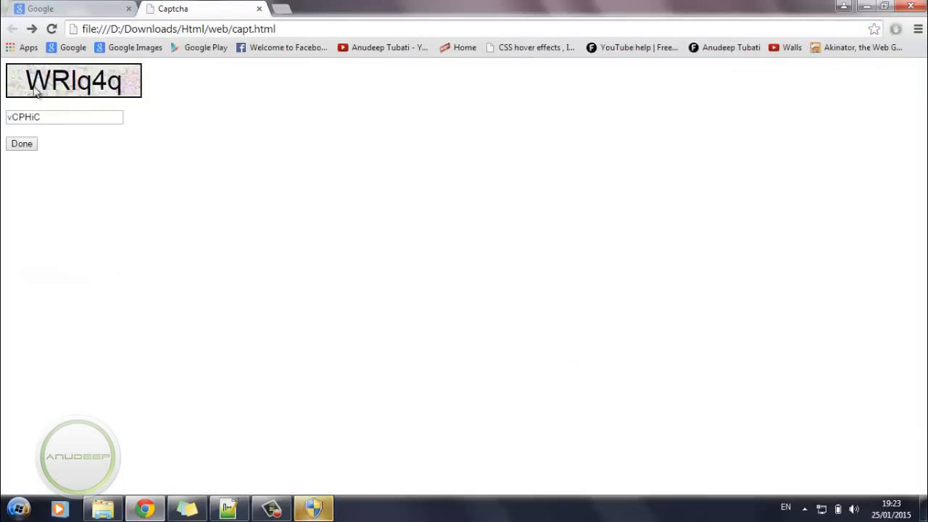
pyautogui.moveTo(127, 86)
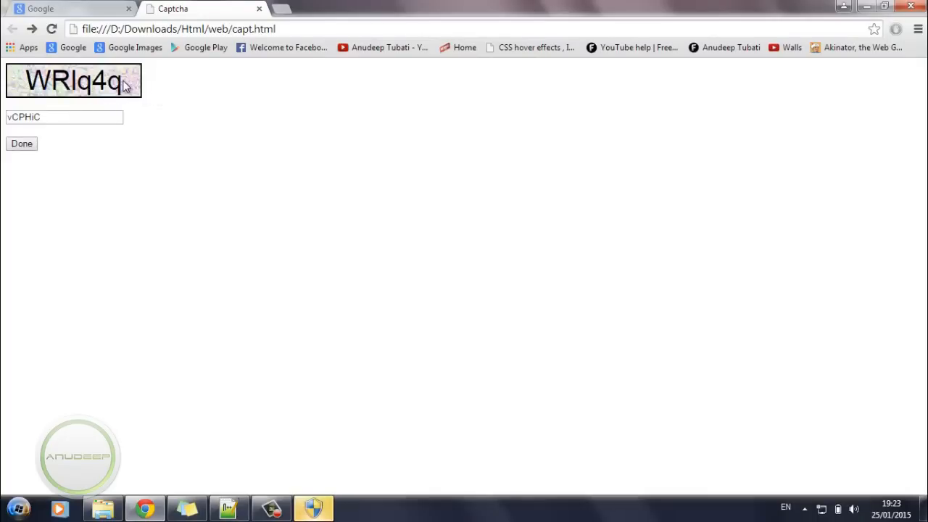
pyautogui.click(227, 508)
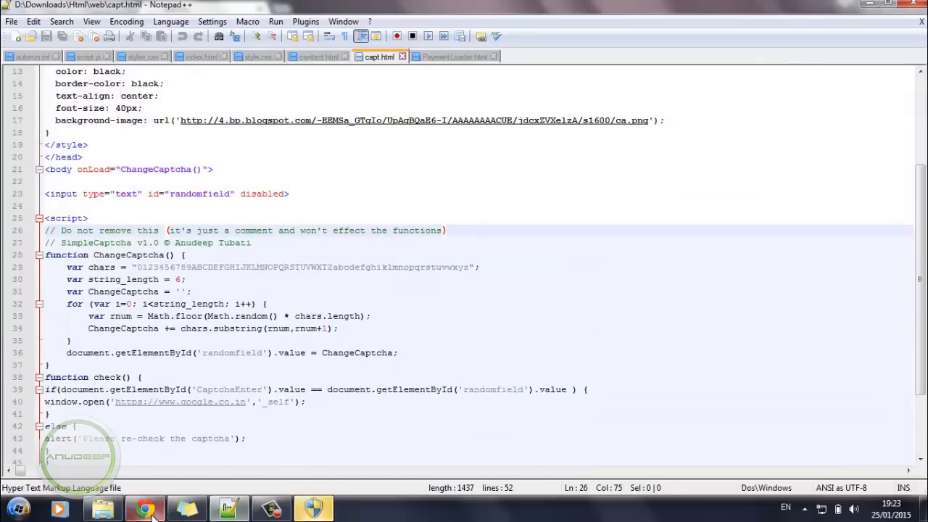
pyautogui.click(144, 508)
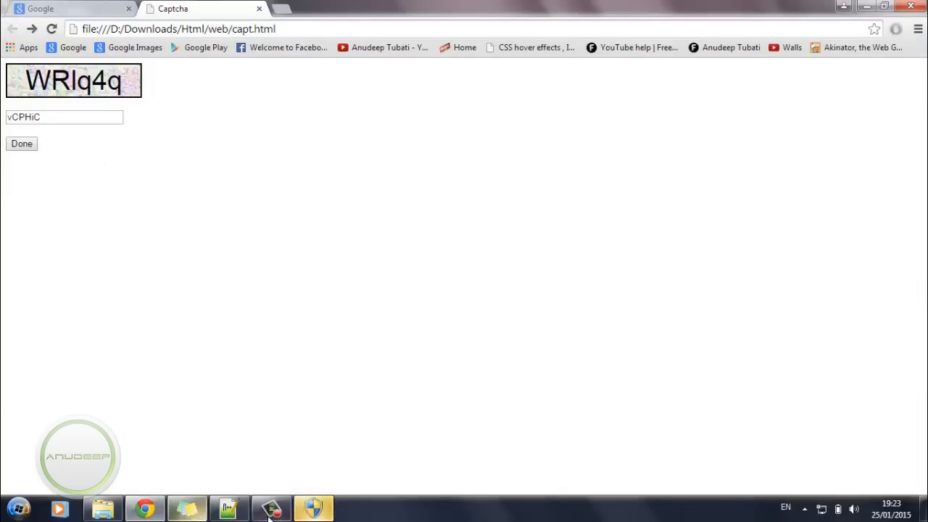
# Change string_length from 6 to 8 in capt.html and reload for an eight-character code.
pyautogui.click(228, 508)
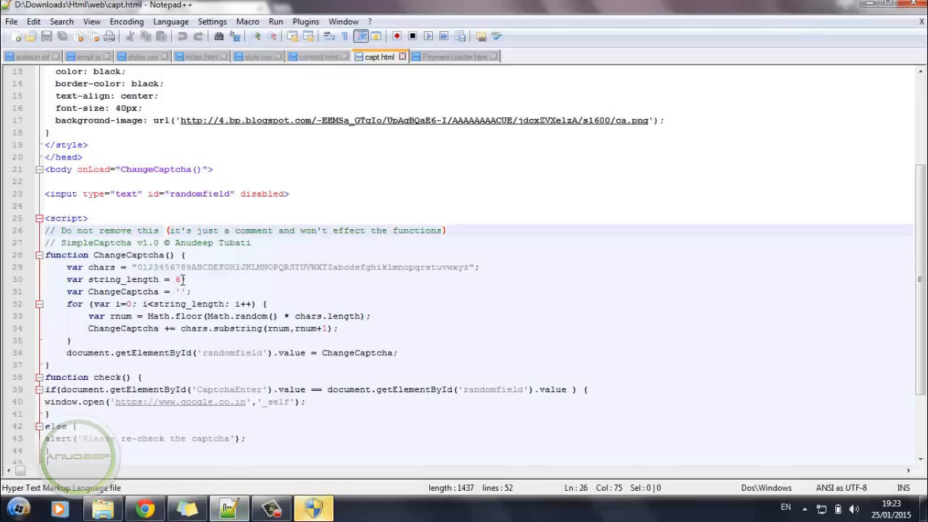
pyautogui.doubleClick(178, 279)
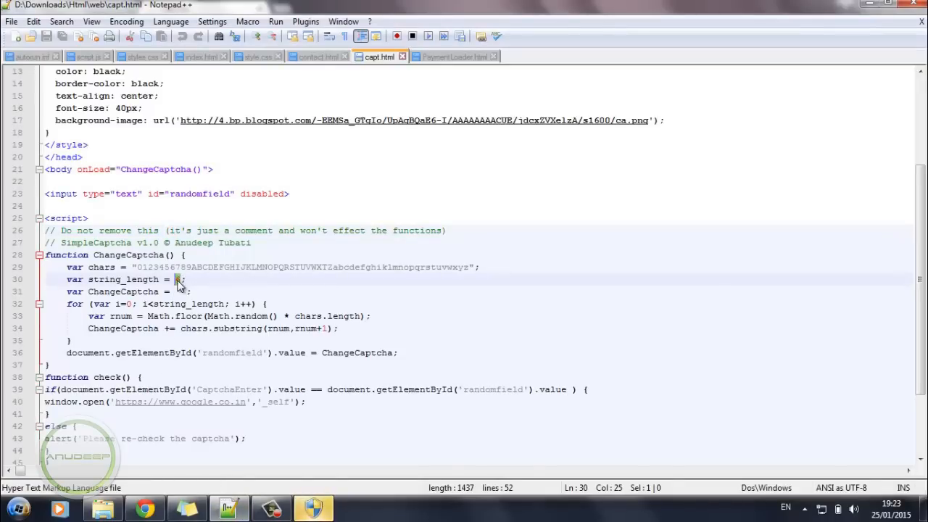
pyautogui.write('8')
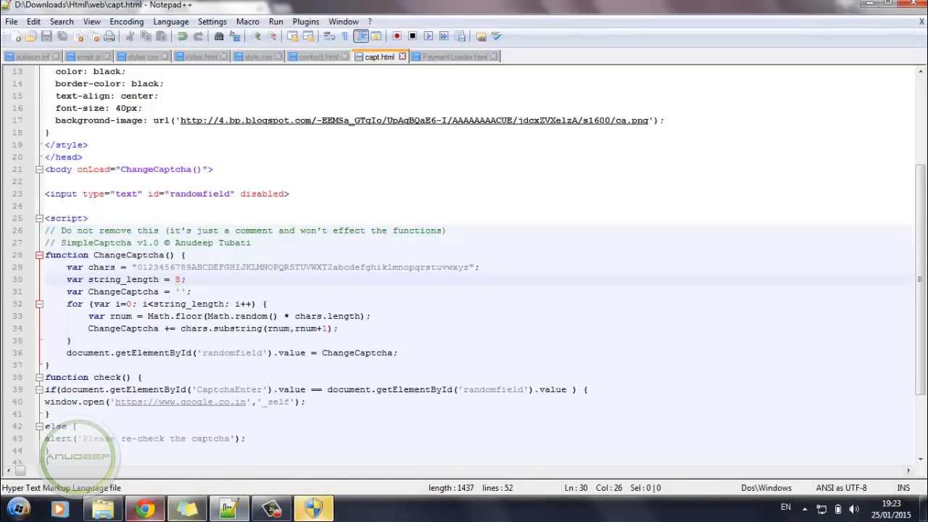
pyautogui.click(145, 508)
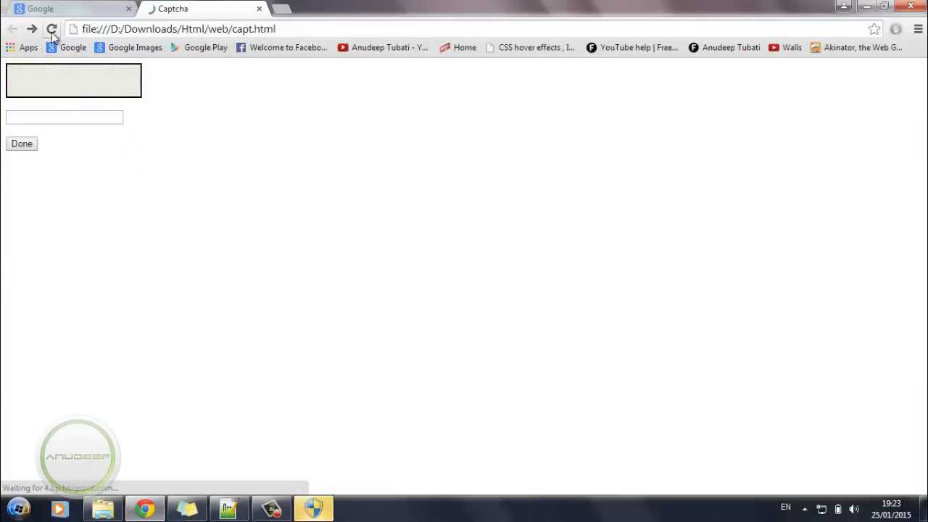
pyautogui.click(52, 29)
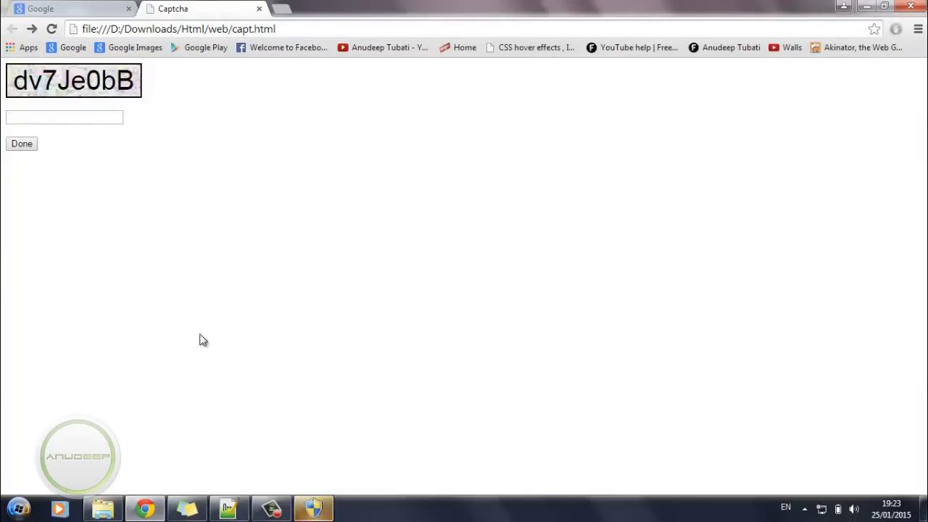
pyautogui.click(228, 507)
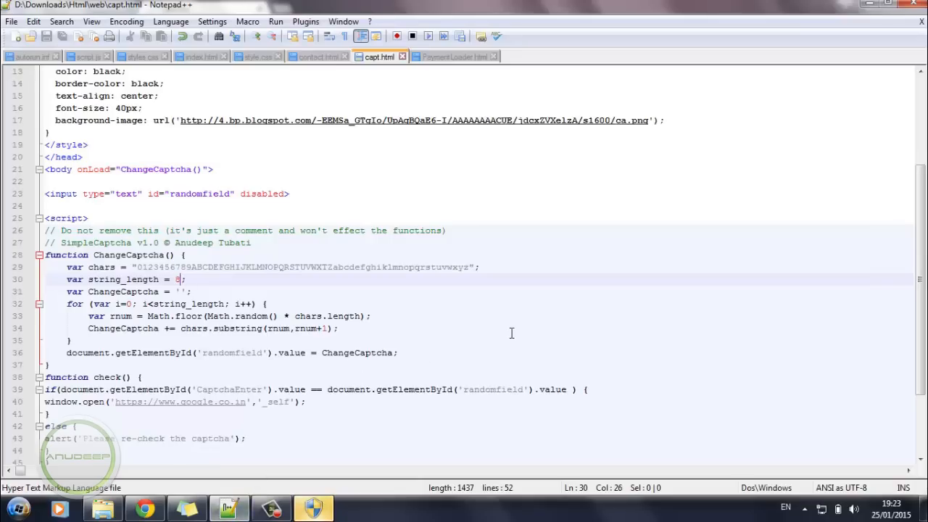